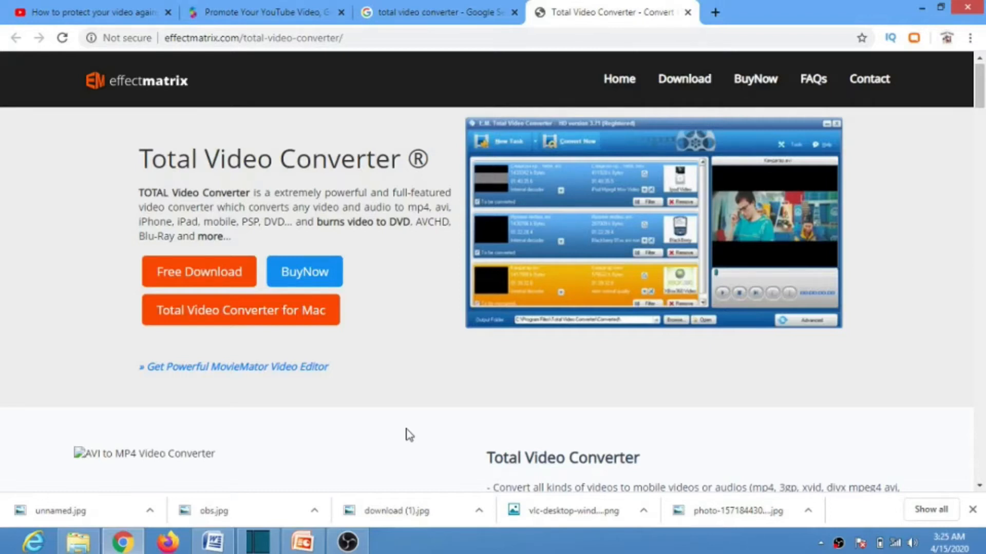
mouse_move(408, 424)
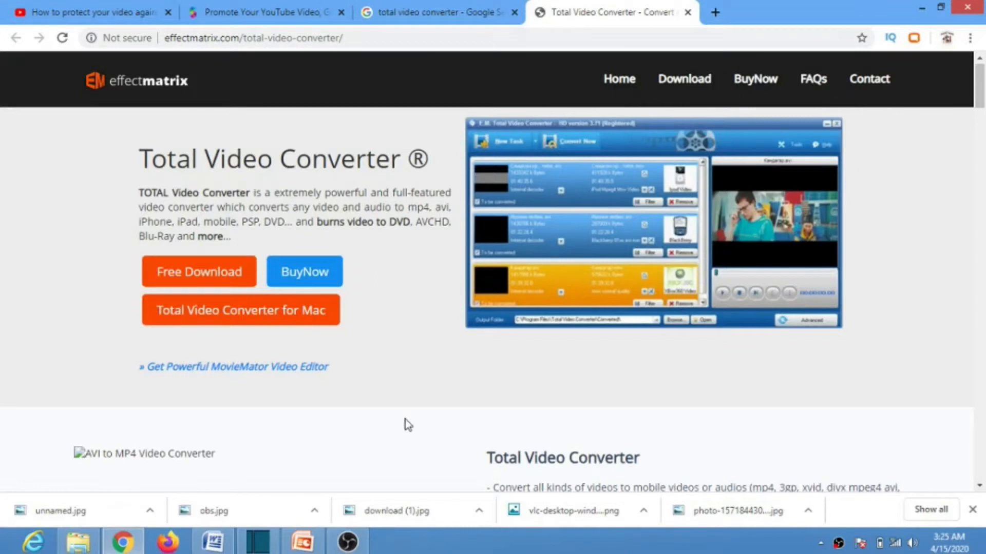
mouse_move(407, 395)
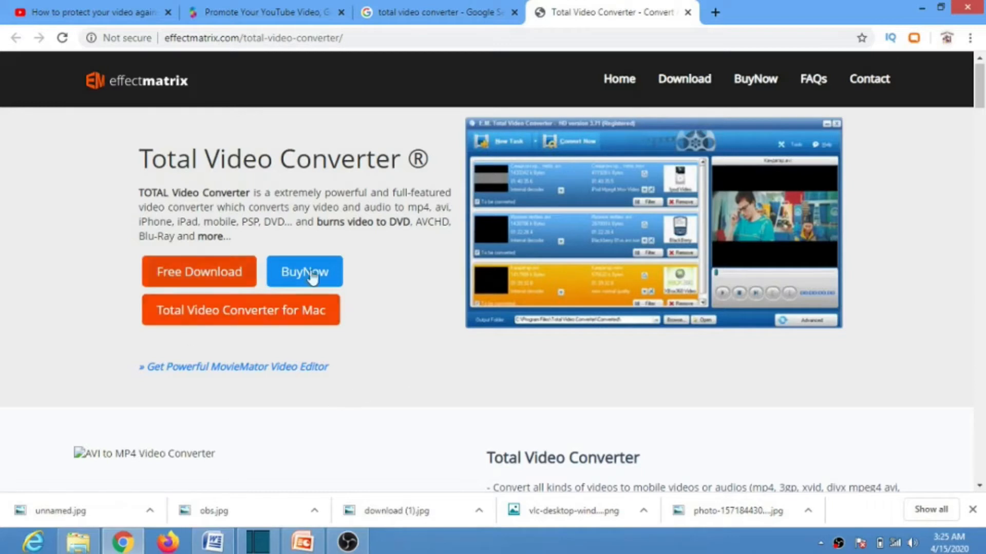
mouse_move(422, 384)
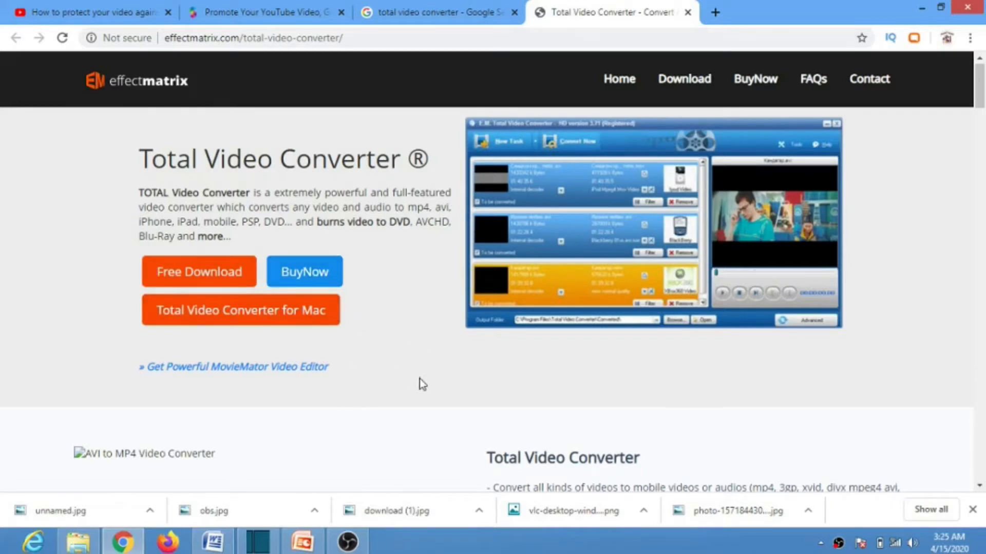
mouse_move(406, 324)
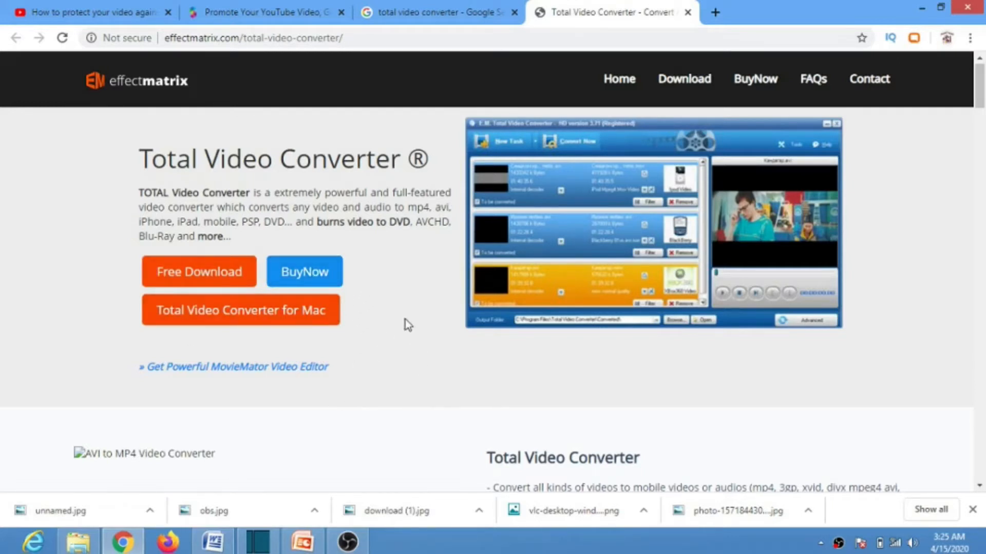
mouse_move(402, 346)
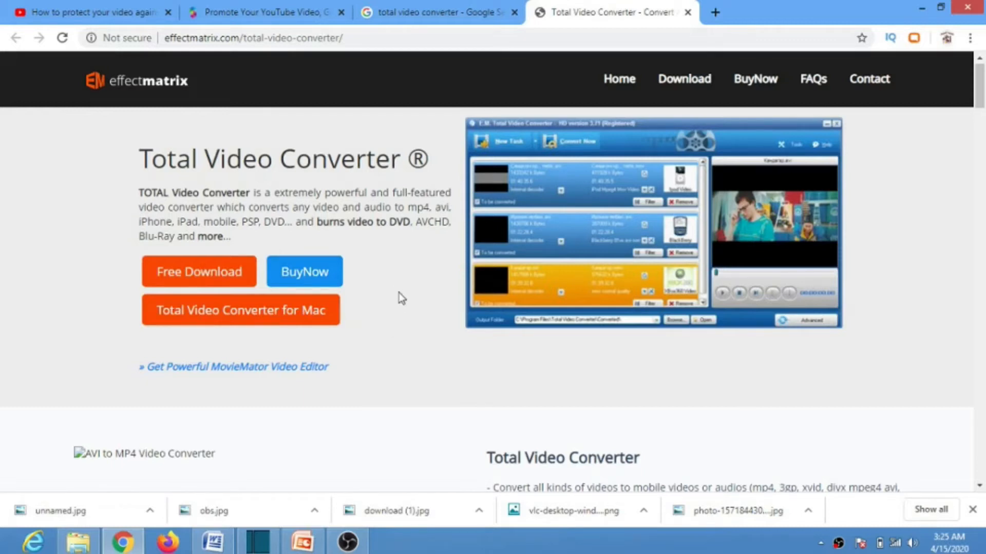
mouse_move(414, 325)
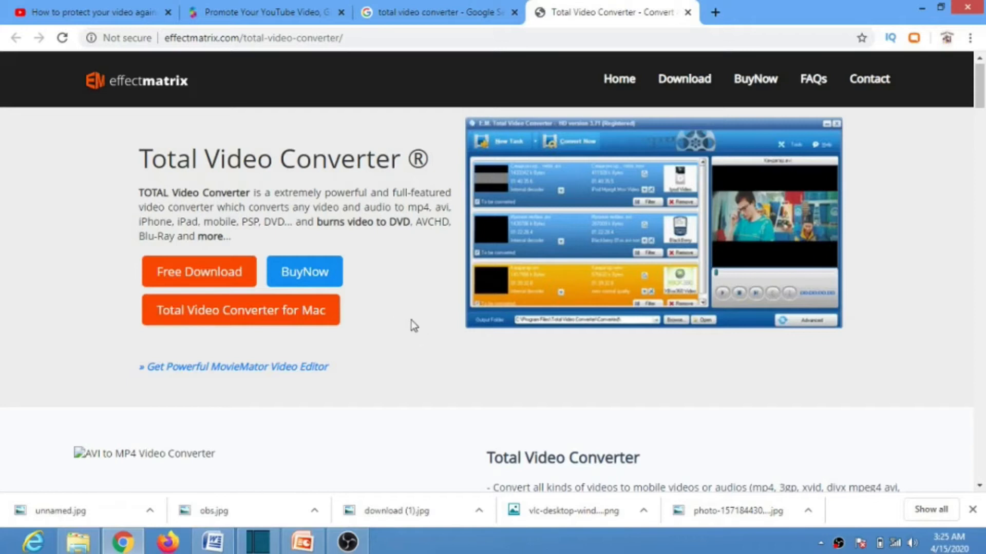
mouse_move(409, 367)
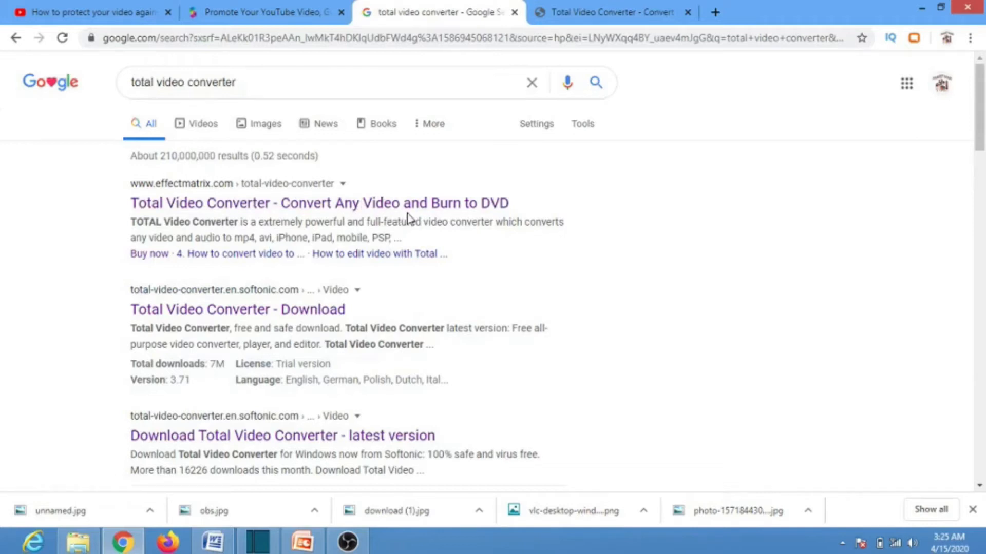
- Return to the effectmatrix Total Video Converter product page in Chrome
left_click(604, 12)
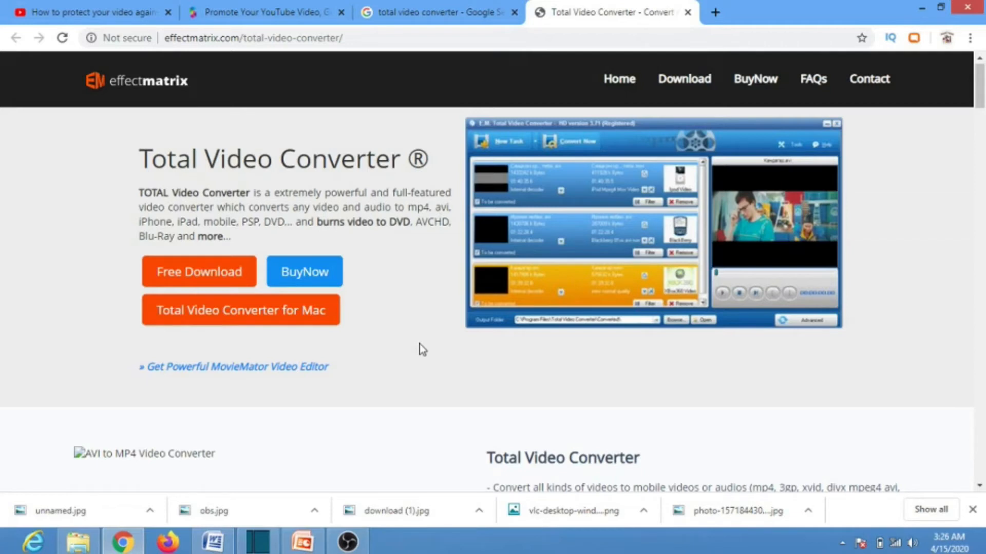
mouse_move(105, 441)
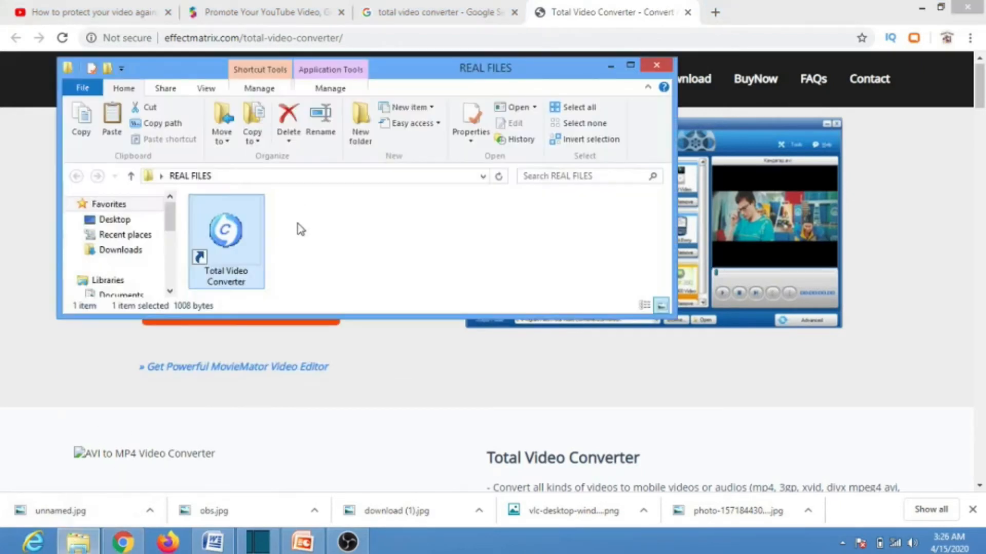
mouse_move(252, 245)
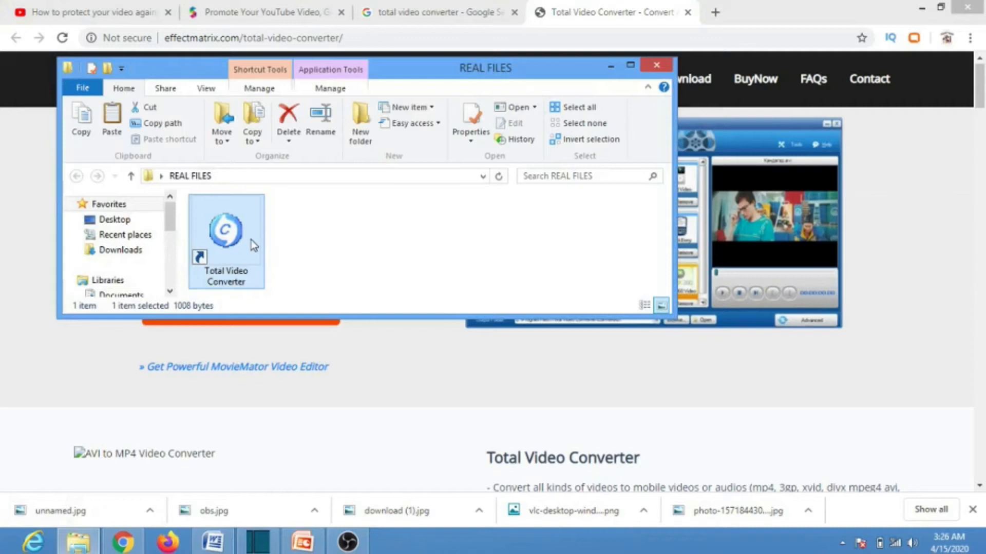
- Launch Total Video Converter from the REAL FILES shortcut and continue in trial mode
double_click(225, 231)
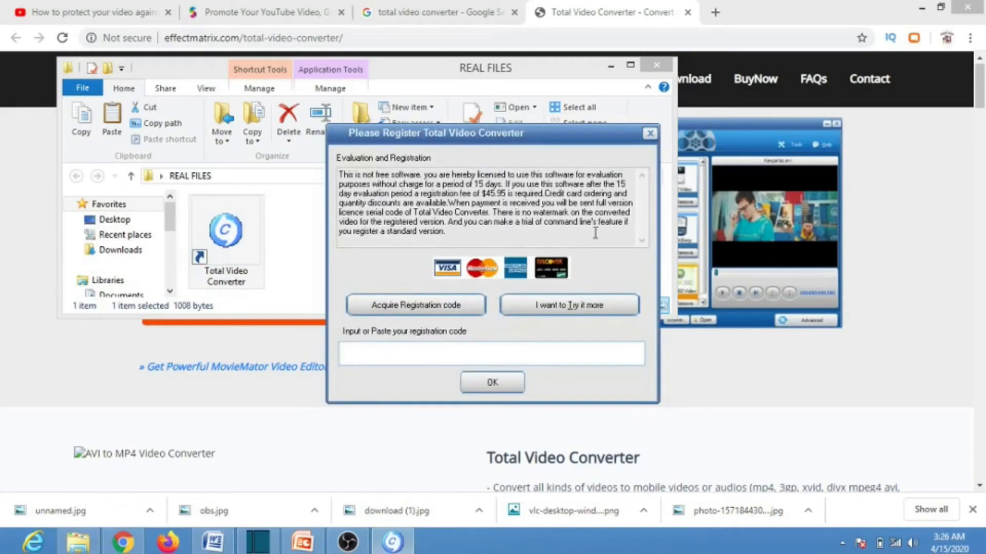
left_click(650, 133)
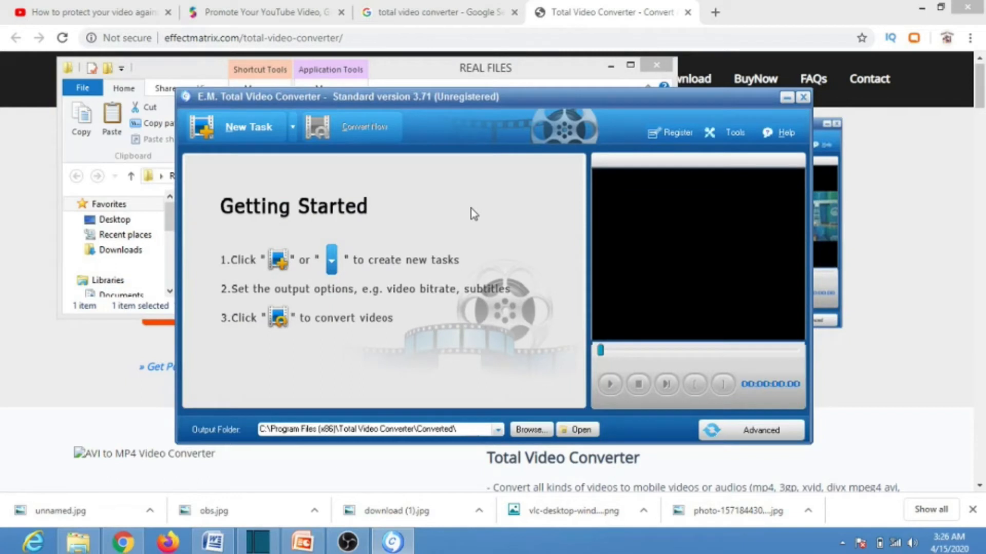
mouse_move(309, 146)
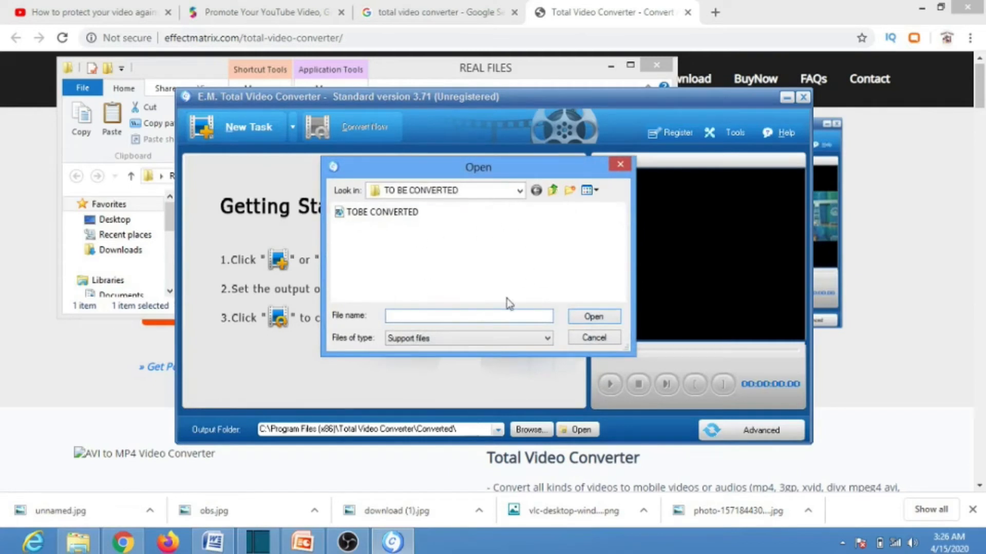
mouse_move(403, 259)
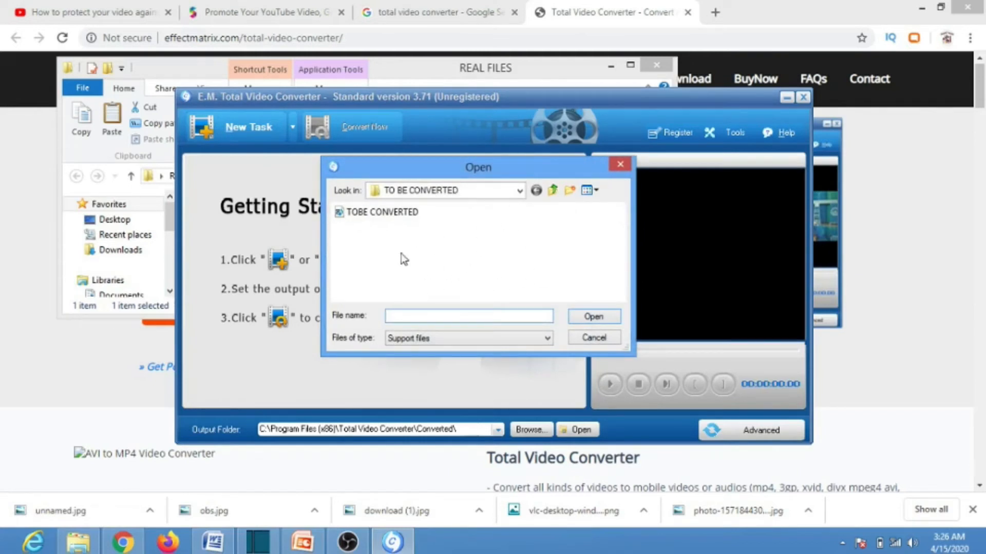
- Load the TOBE CONVERTED video from the TO BE CONVERTED folder as a new task
left_click(382, 211)
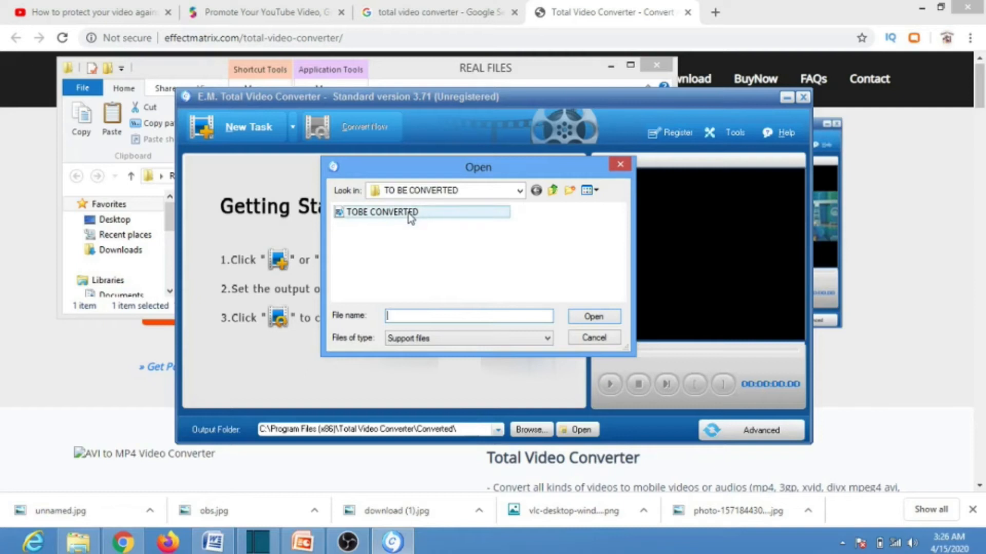
mouse_move(382, 212)
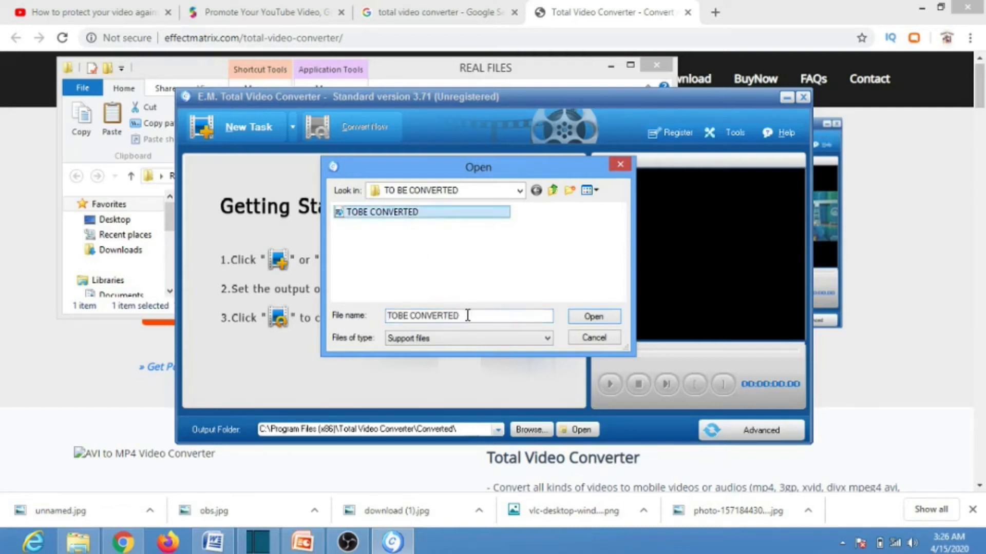
double_click(422, 316)
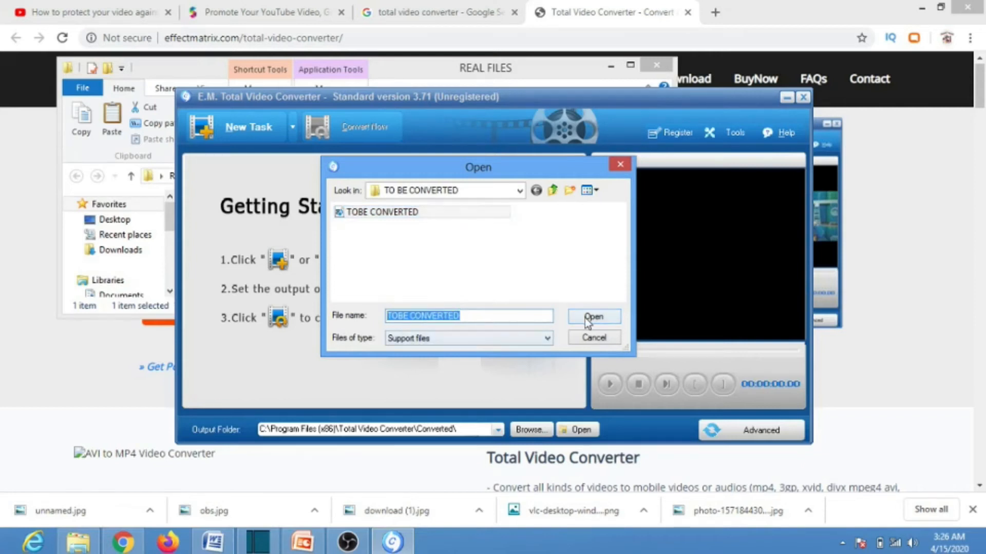
left_click(593, 317)
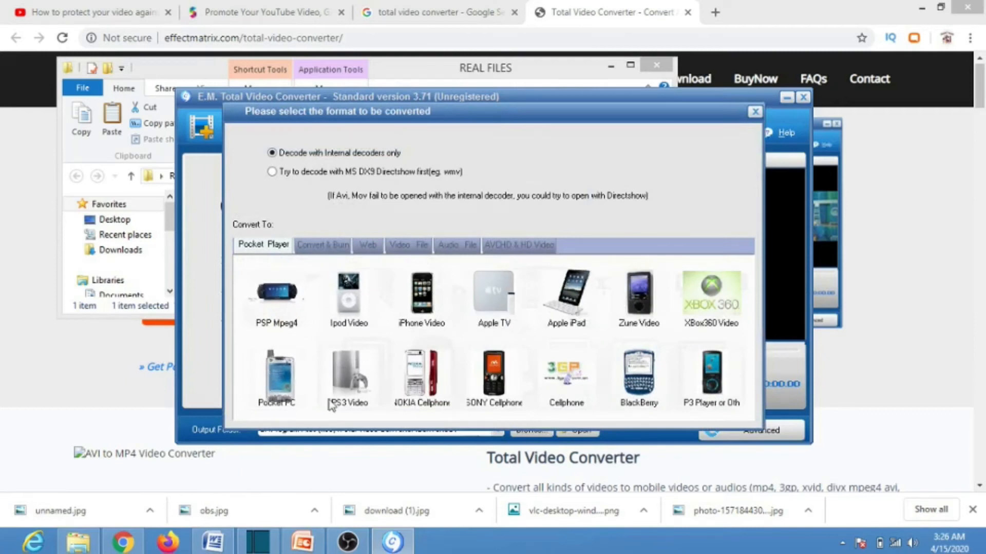
mouse_move(314, 376)
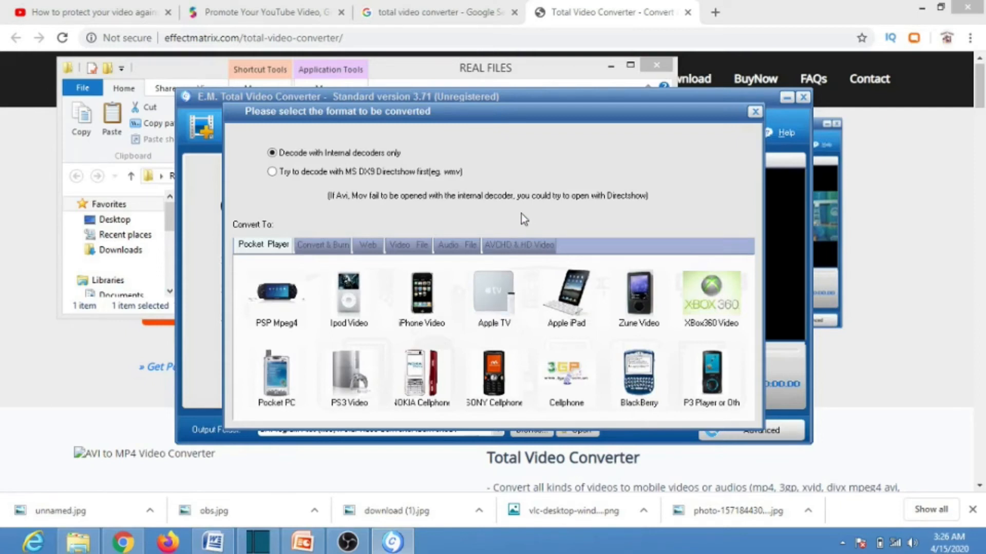
mouse_move(551, 350)
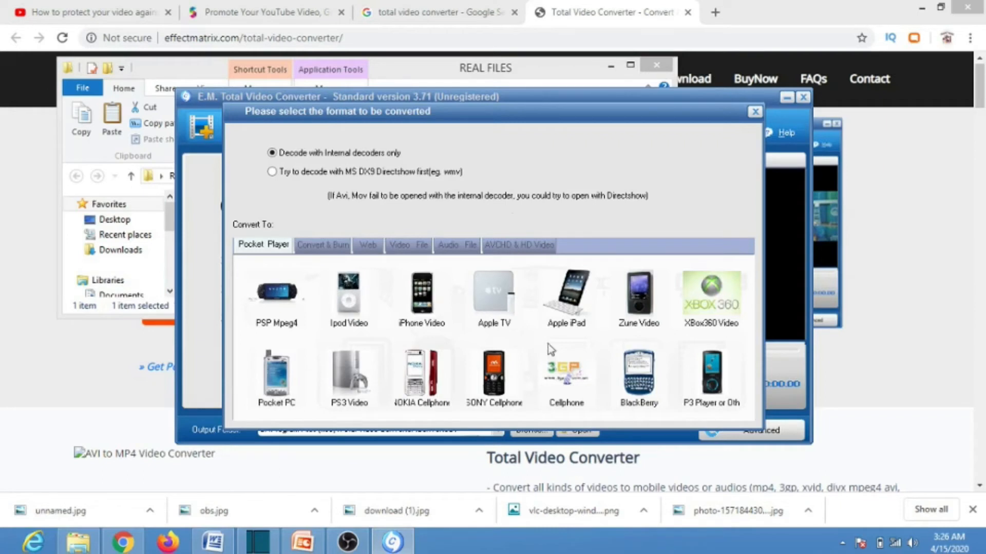
mouse_move(421, 296)
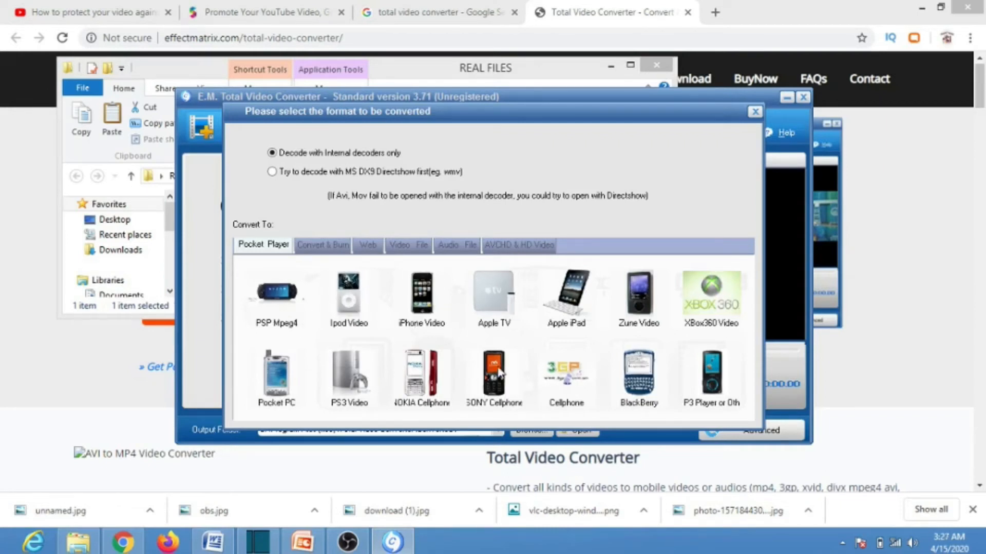
mouse_move(302, 333)
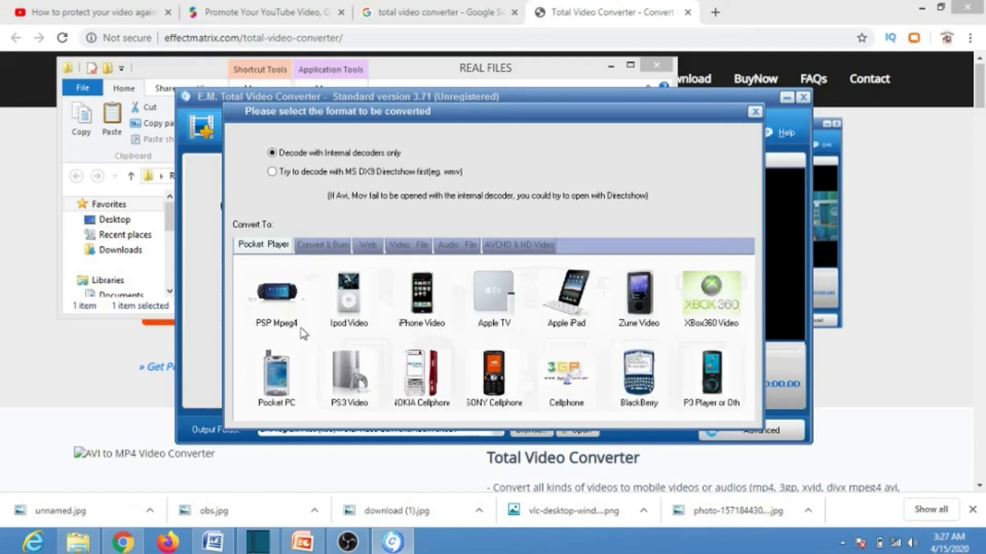
mouse_move(364, 335)
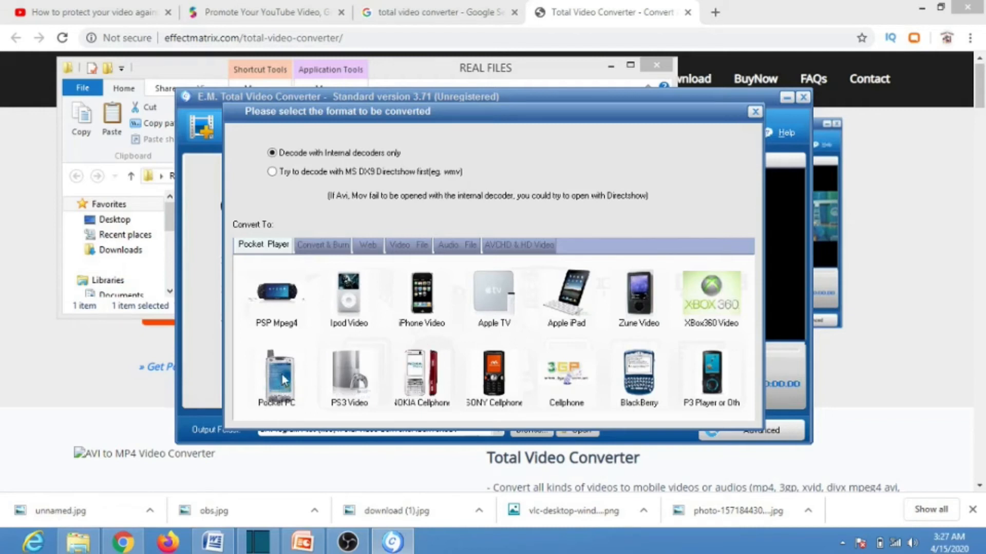
mouse_move(279, 377)
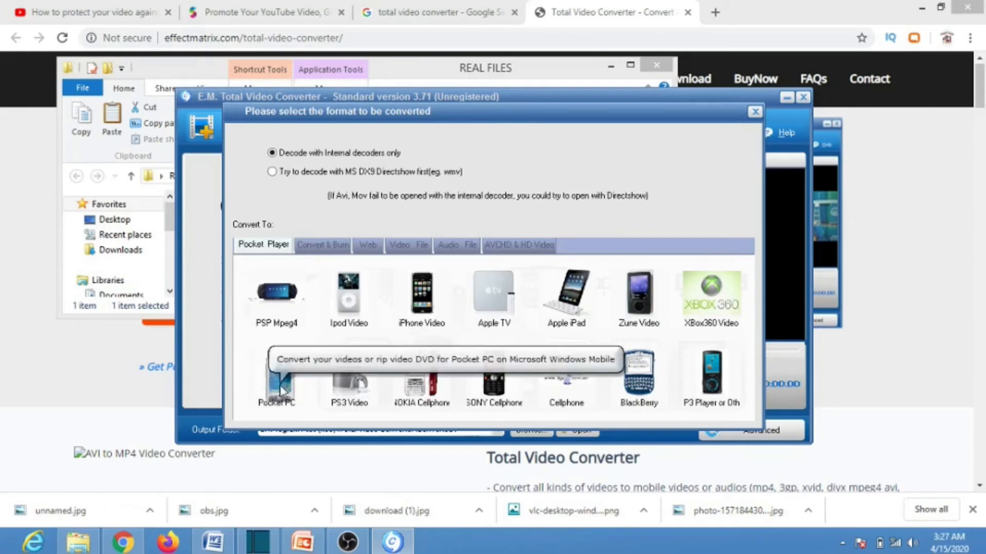
- Choose Pocket PC WMV on the Pocket Player tab as the output format
left_click(275, 376)
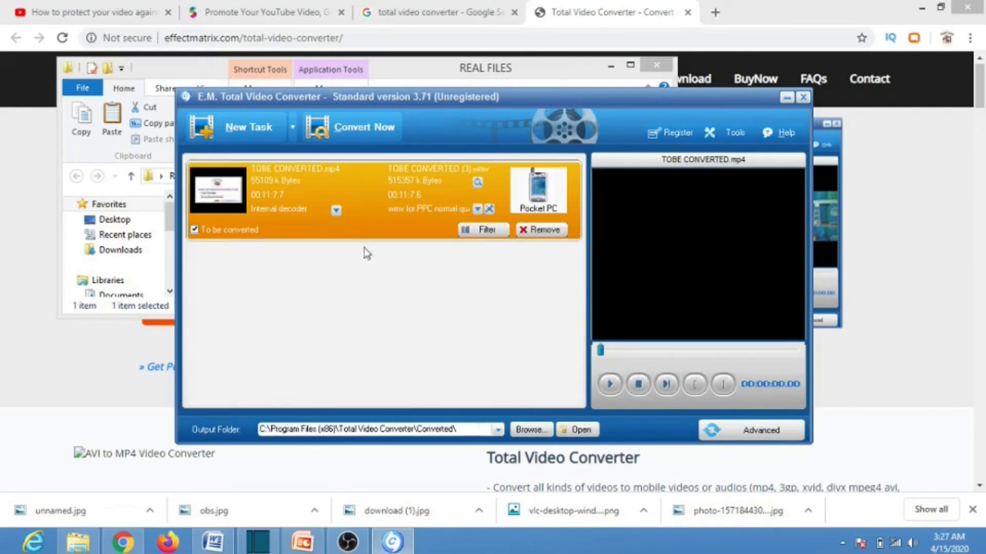
mouse_move(362, 273)
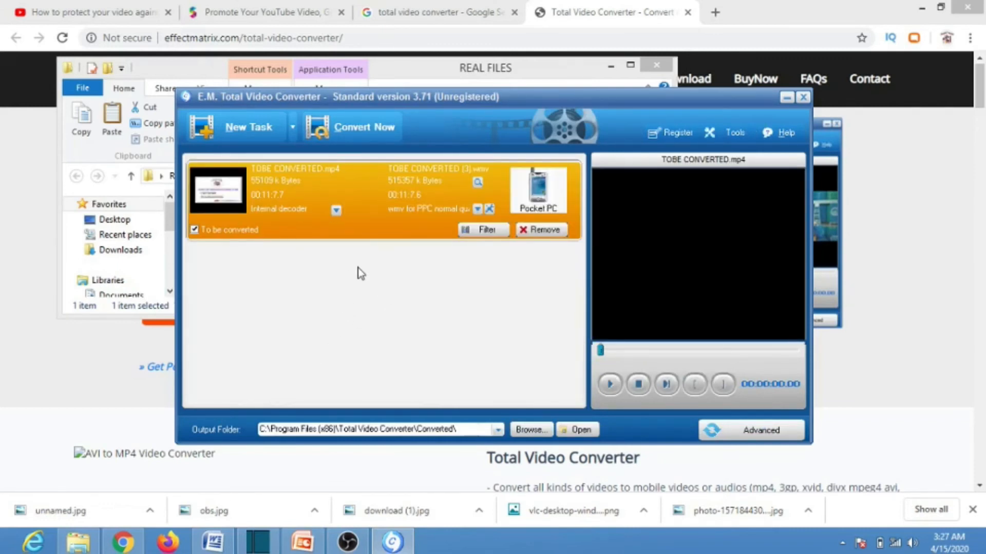
mouse_move(377, 205)
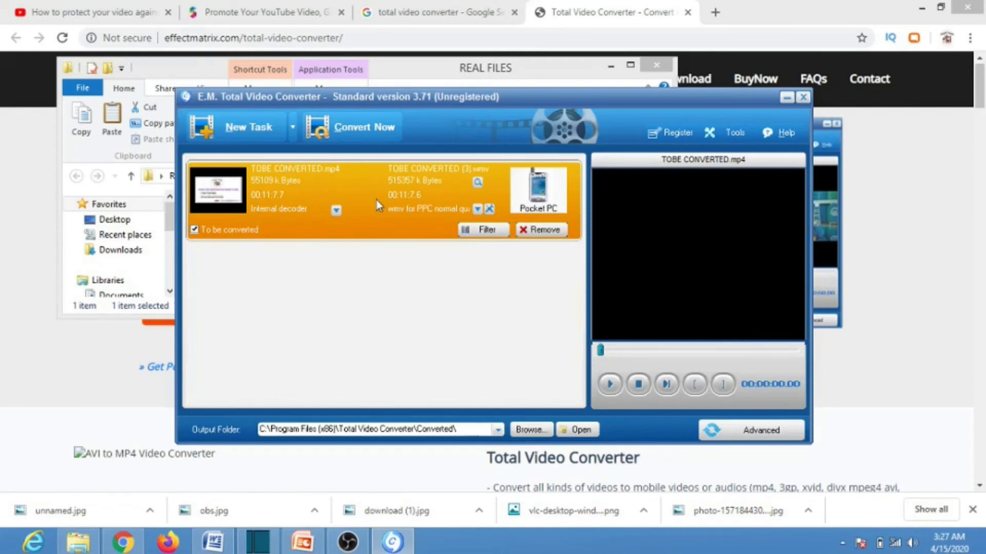
mouse_move(390, 289)
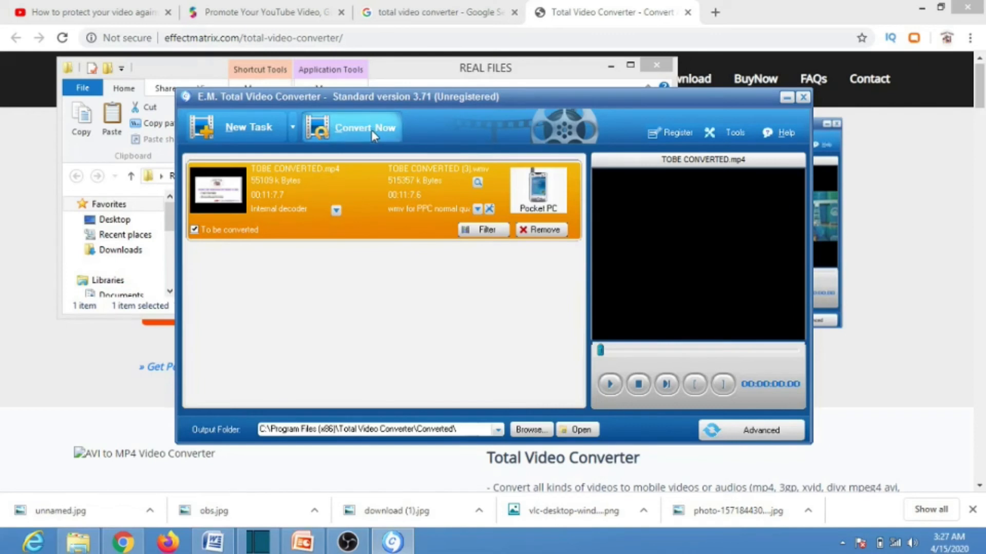
- Convert TOBE CONVERTED.mp4 to Pocket PC WMV with Convert Now
left_click(364, 126)
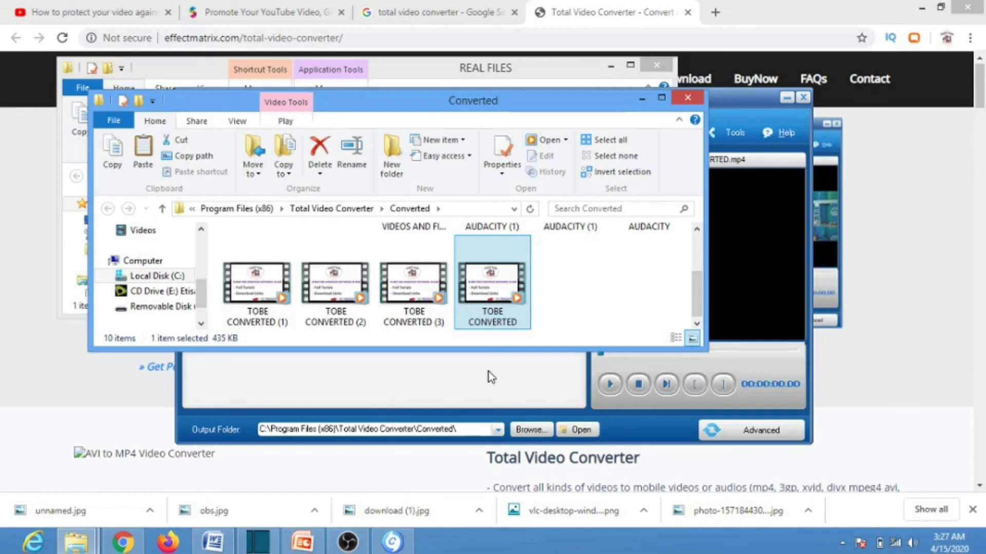
- Return from the Converted output folder to the Total Video Converter window
left_click(249, 126)
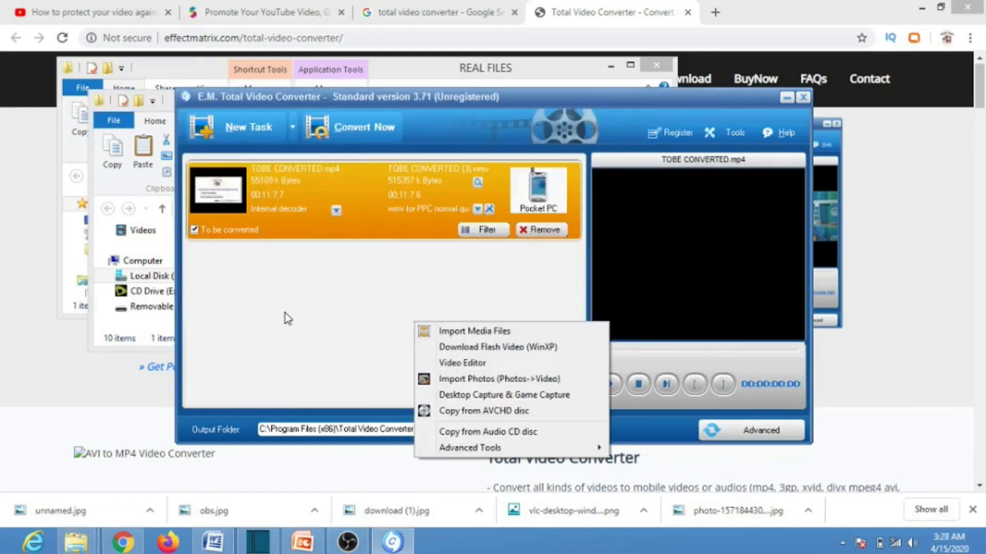